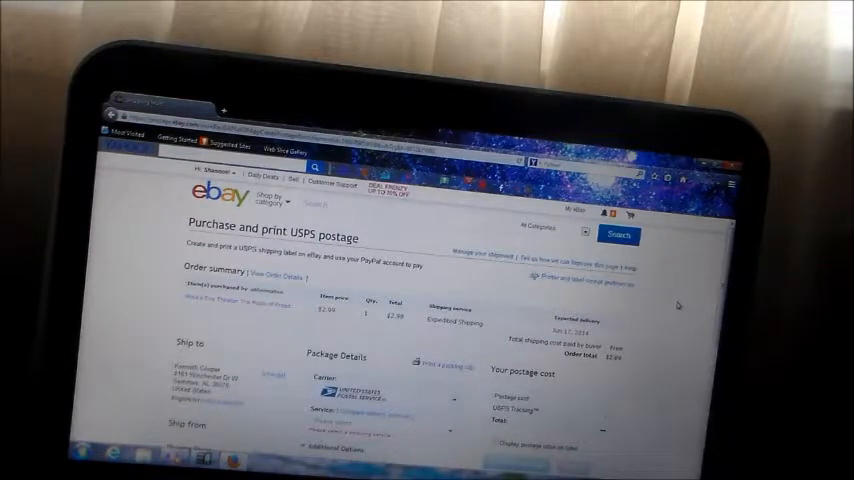
- Choose USPS First-Class Package as the service so postage cost and total fill in
scroll(down, 3)
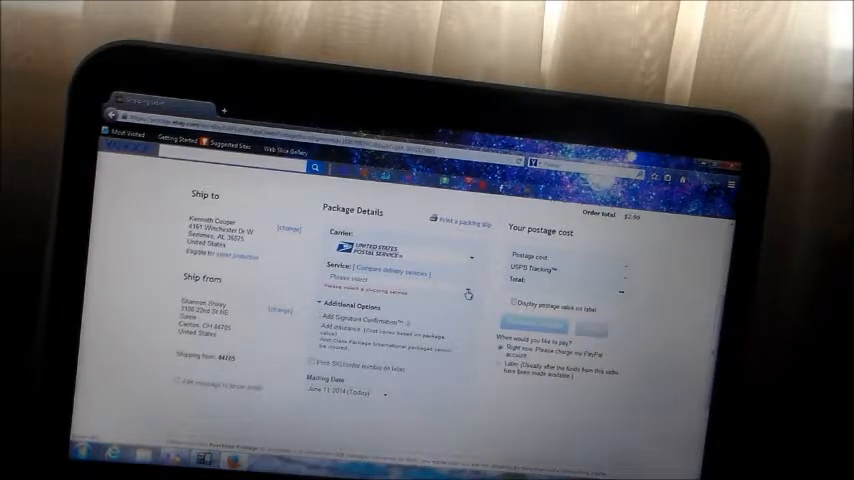
click(384, 278)
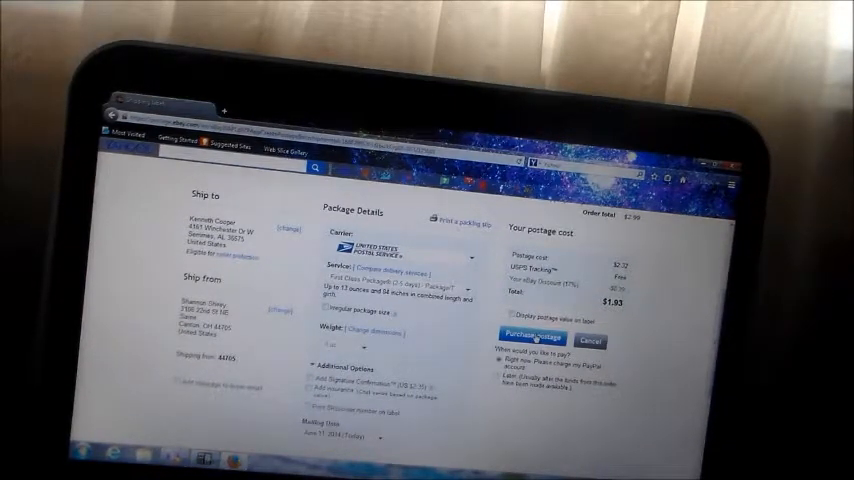
- Purchase the postage and view the USPS First-Class label on the confirmation page
click(528, 338)
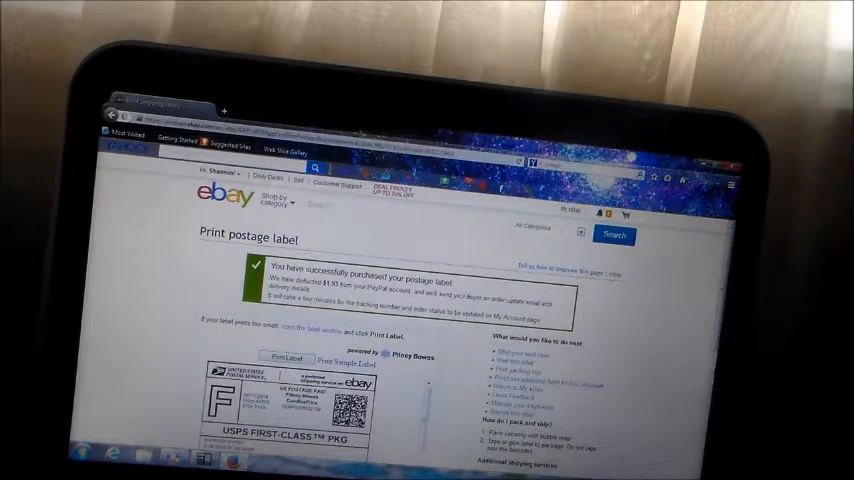
scroll(down, 3)
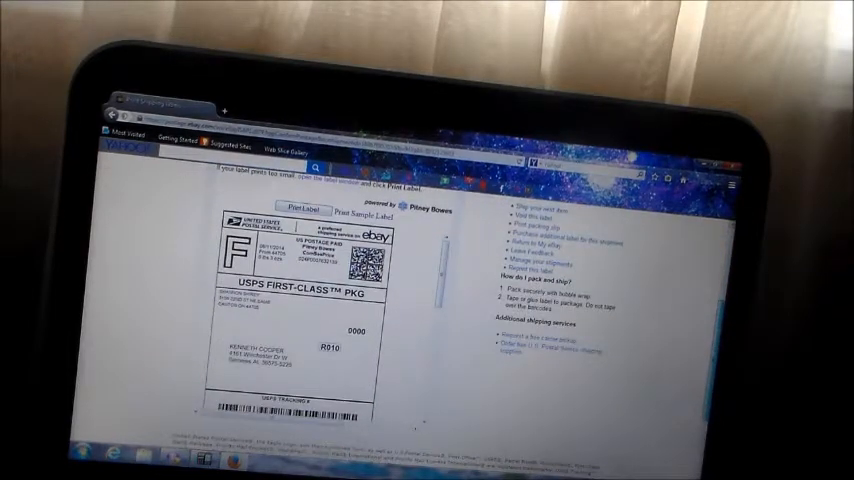